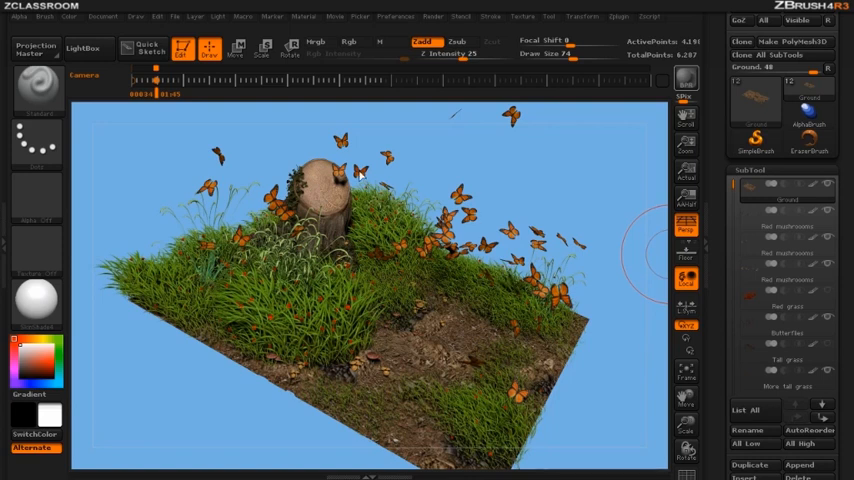
pyautogui.moveTo(520, 384)
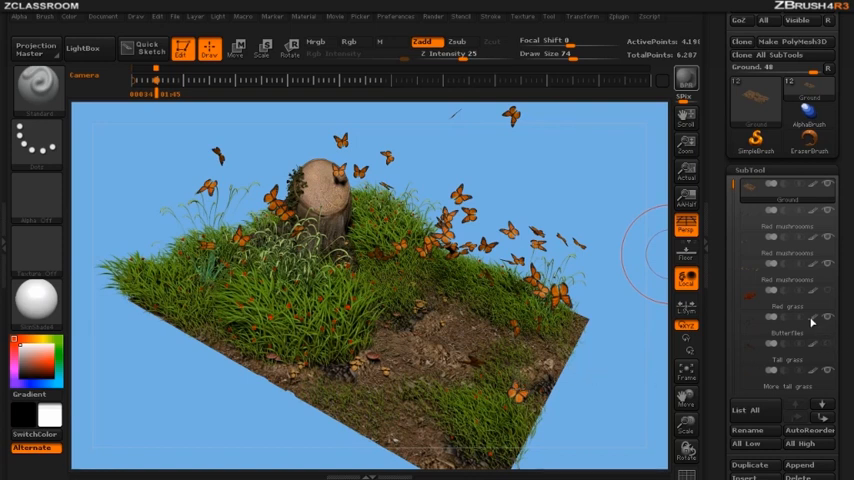
# Solo the ground plane subtool so the grass, stump, mushrooms and butterflies are hidden.
pyautogui.click(788, 306)
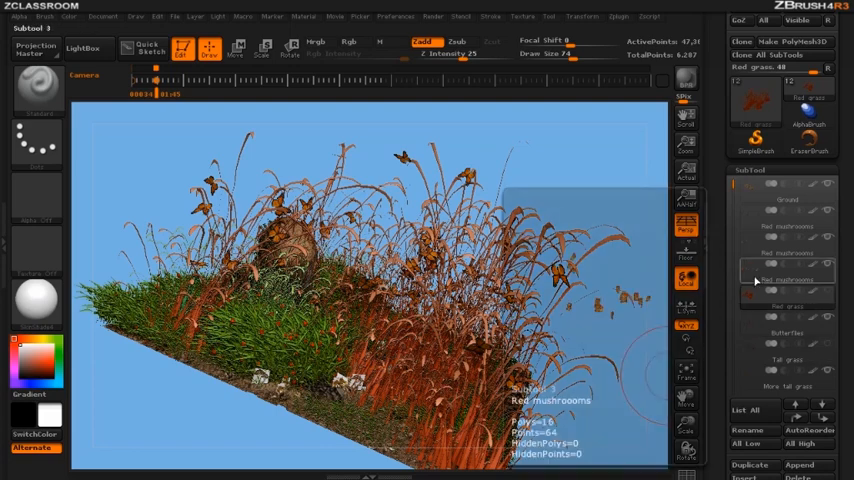
pyautogui.click(788, 280)
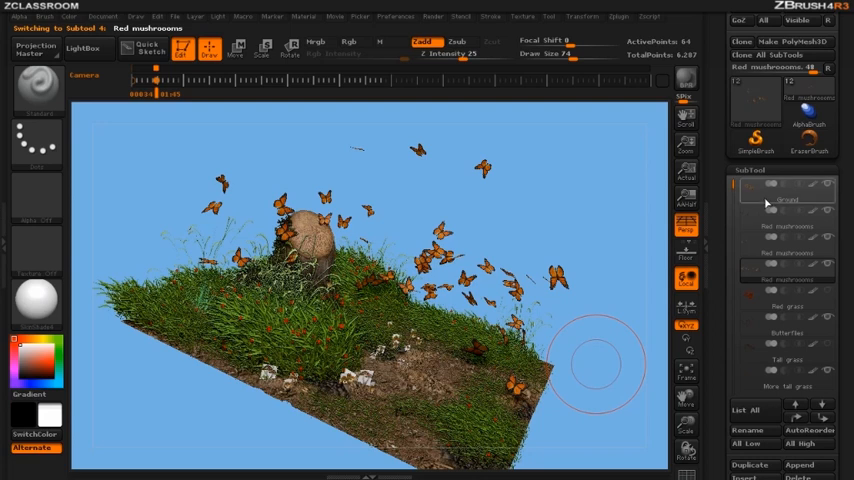
pyautogui.click(786, 198)
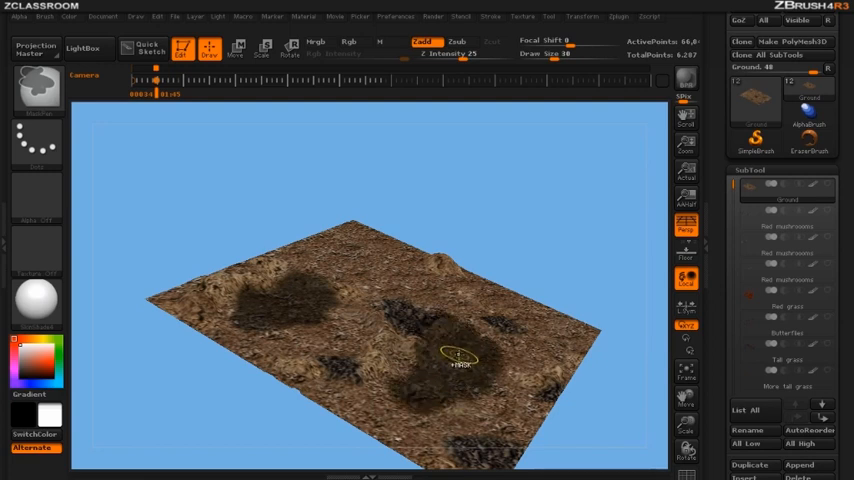
pyautogui.moveTo(444, 348)
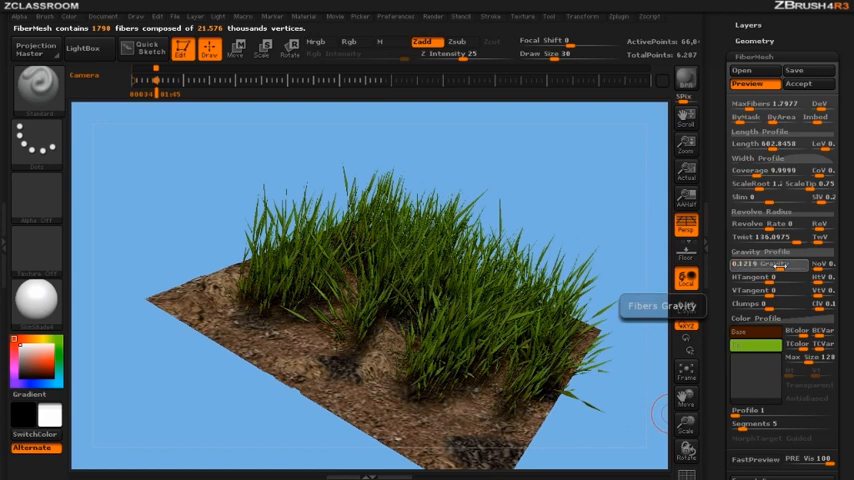
# Adjust the FiberMesh Gravity so the tall wispy grass fibers droop more over the dirt.
pyautogui.click(770, 170)
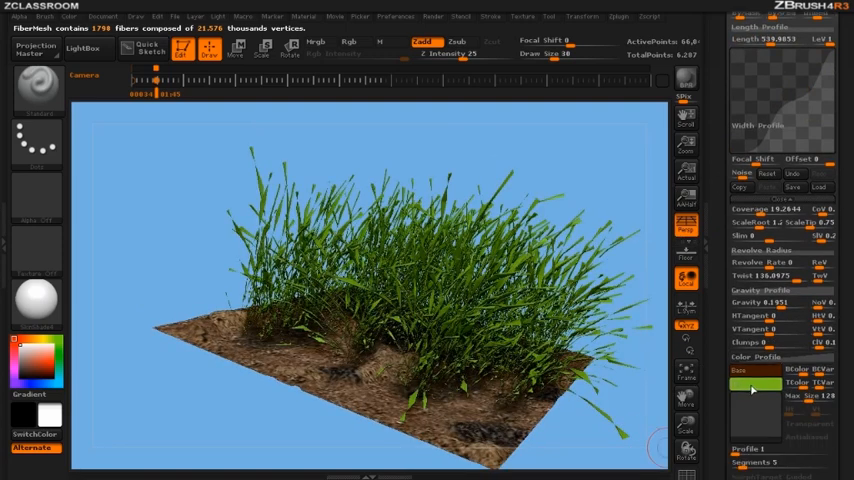
pyautogui.click(756, 388)
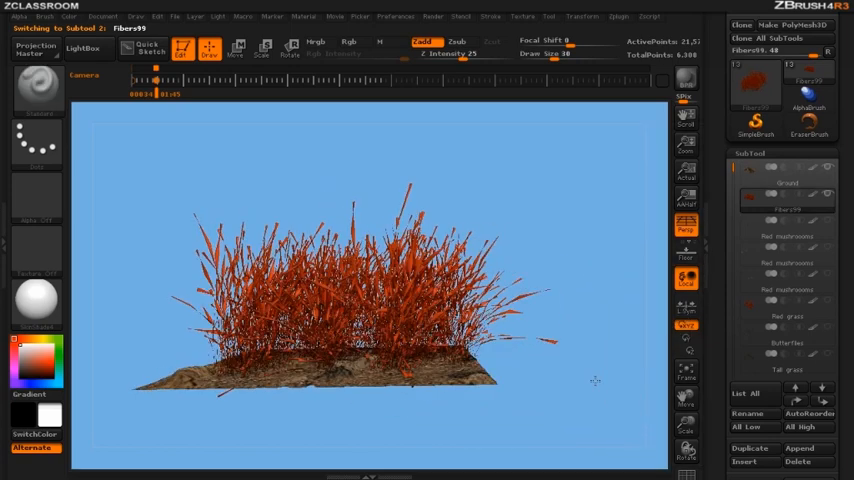
# Make the fibers01 subtool active, showing the clump in reddish-brown tones.
pyautogui.moveTo(150, 160); pyautogui.dragTo(564, 316)
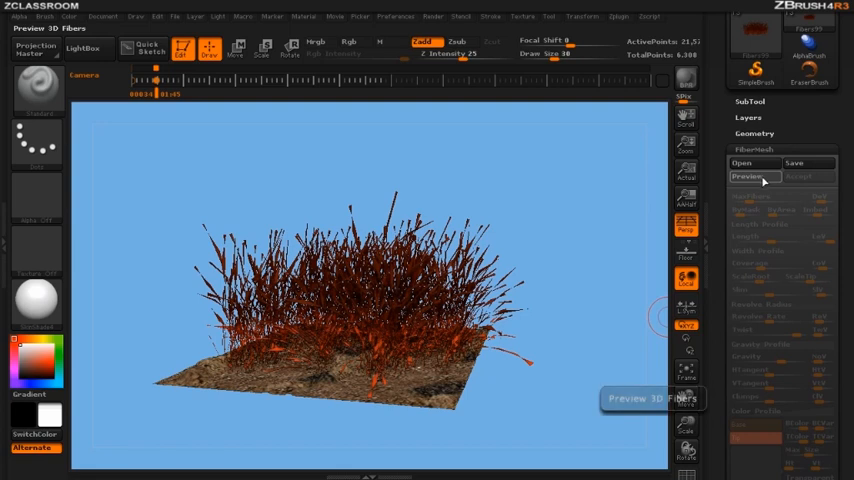
# Turn on FiberMesh Preview to show the red clump's 3D fibers.
pyautogui.click(748, 176)
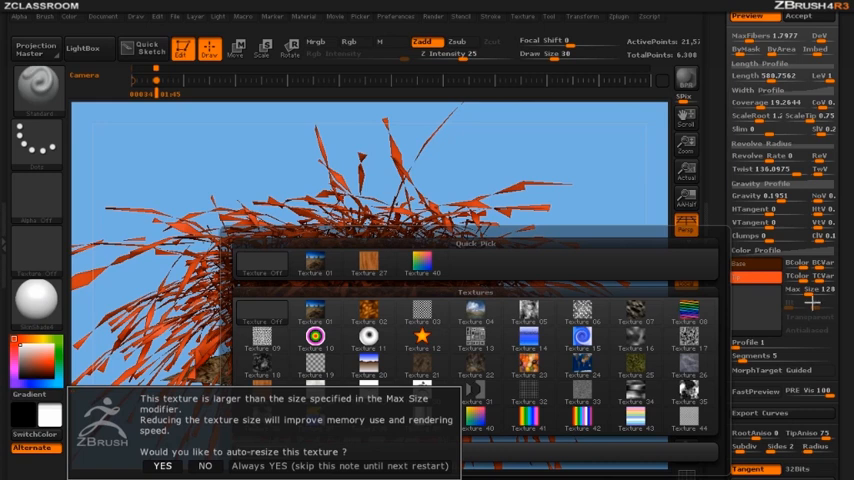
pyautogui.moveTo(810, 298)
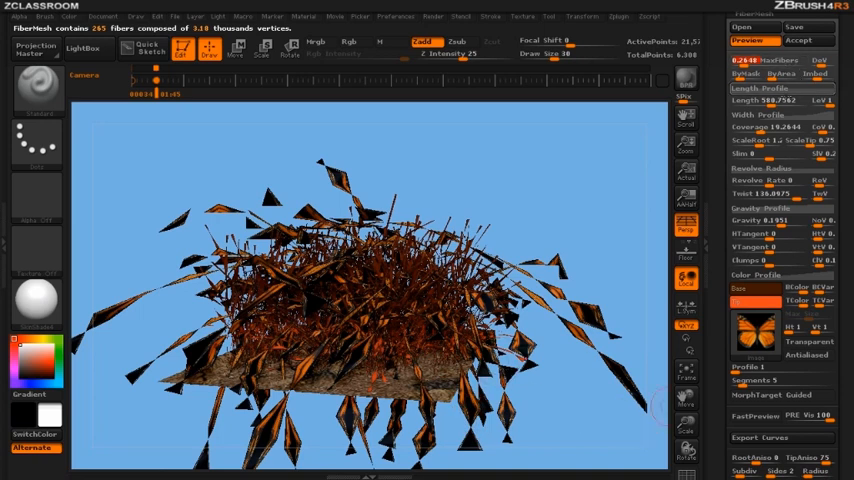
pyautogui.moveTo(808, 342)
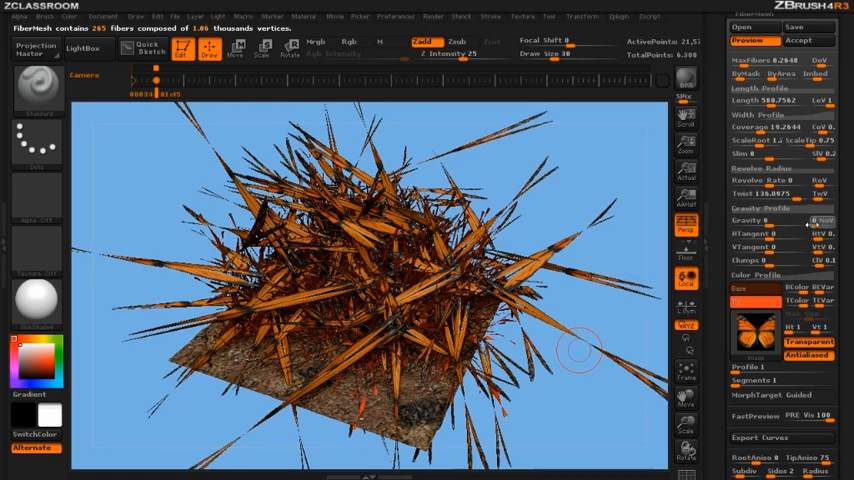
# Nudge a FiberMesh slider so the butterfly cards scatter as a swarm above the ground.
pyautogui.moveTo(776, 192); pyautogui.dragTo(796, 192)
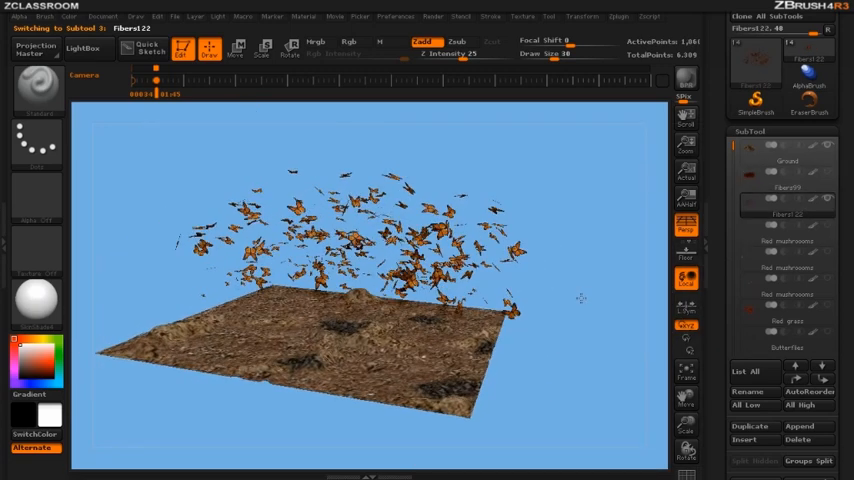
# Orbit the scene to view the orange butterfly swarm spread low across the dirt ground.
pyautogui.moveTo(400, 250); pyautogui.dragTo(420, 350)
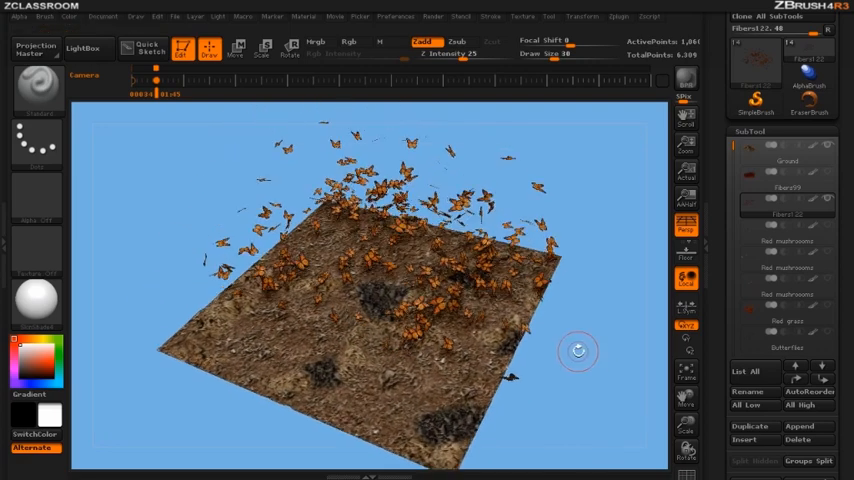